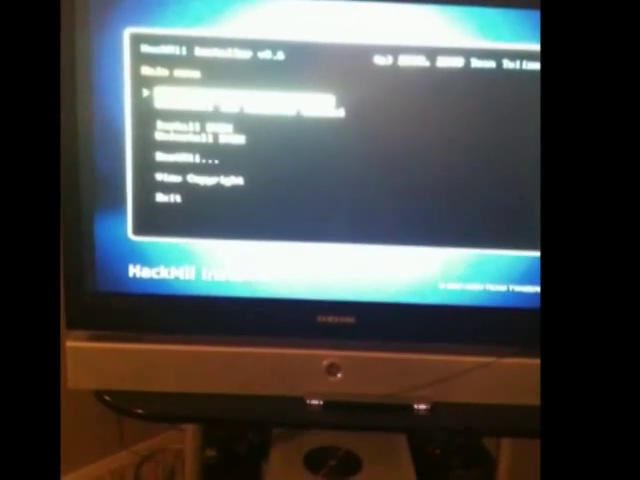
Move the selection down to Exit in the HackMii Installer main menu.
key(Down)
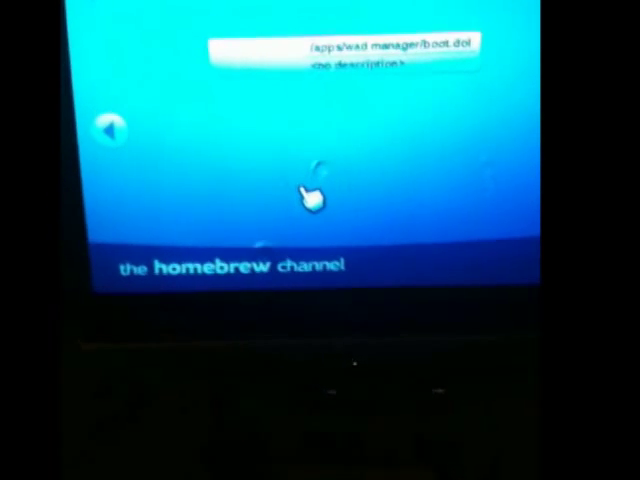
mouse_move(228, 138)
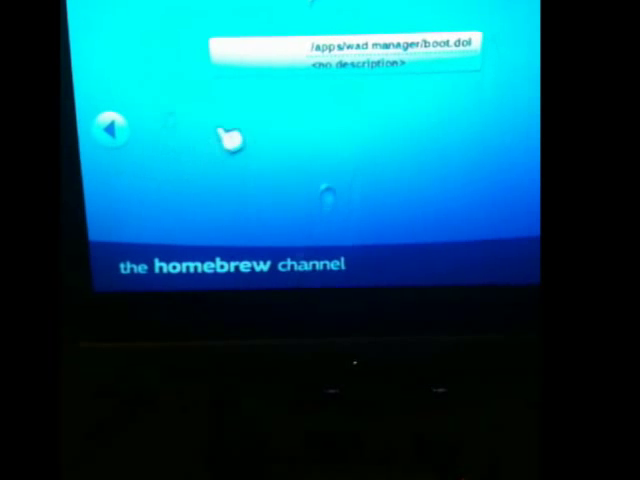